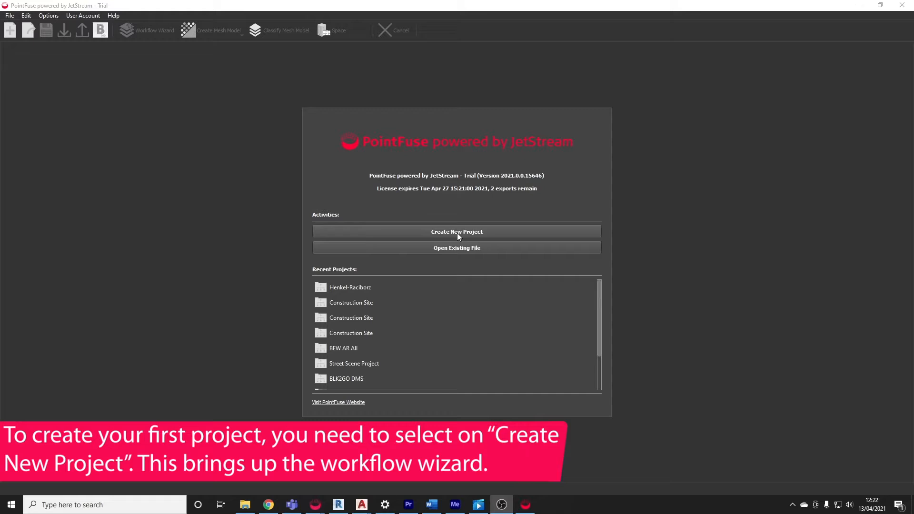
Start a new project from the start screen, reaching the workflow selection wizard
{"action": "left_click", "coordinate": [457, 231]}
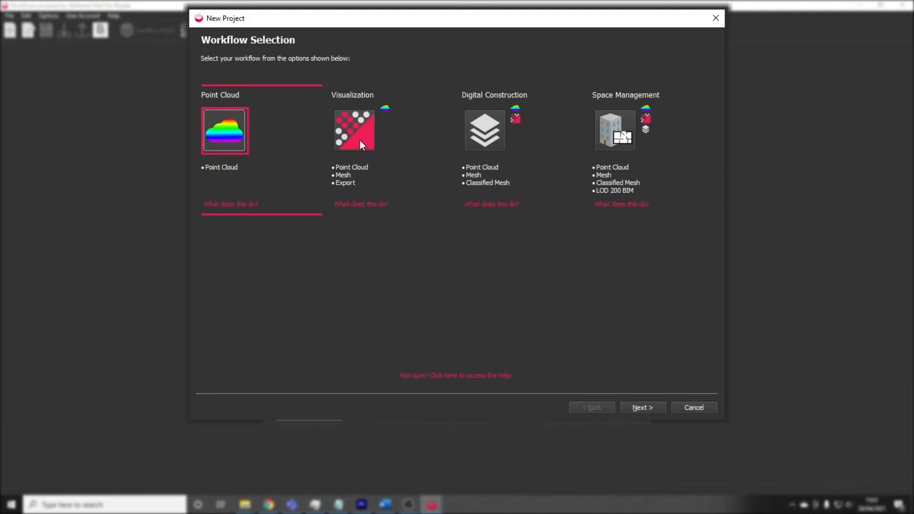
Choose the Point Cloud workflow and keep the default project name and save folder
{"action": "left_click", "coordinate": [484, 130]}
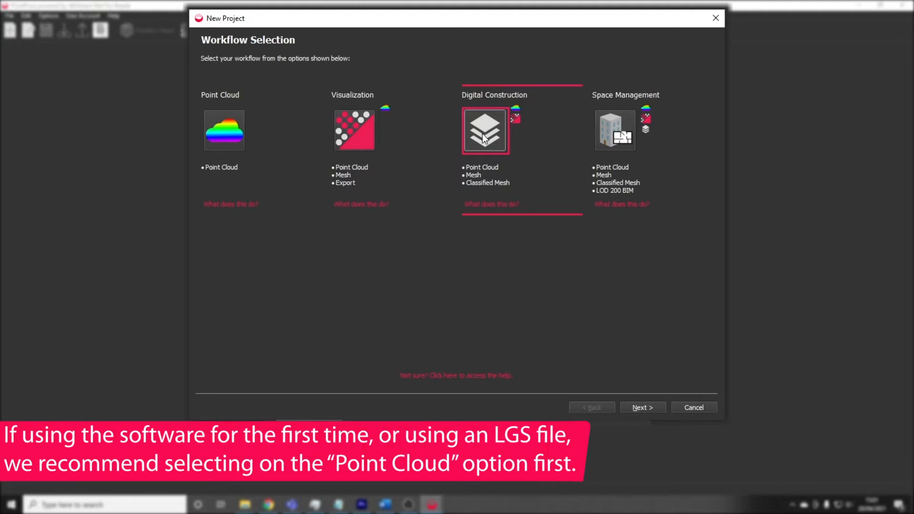
{"action": "left_click", "coordinate": [225, 129]}
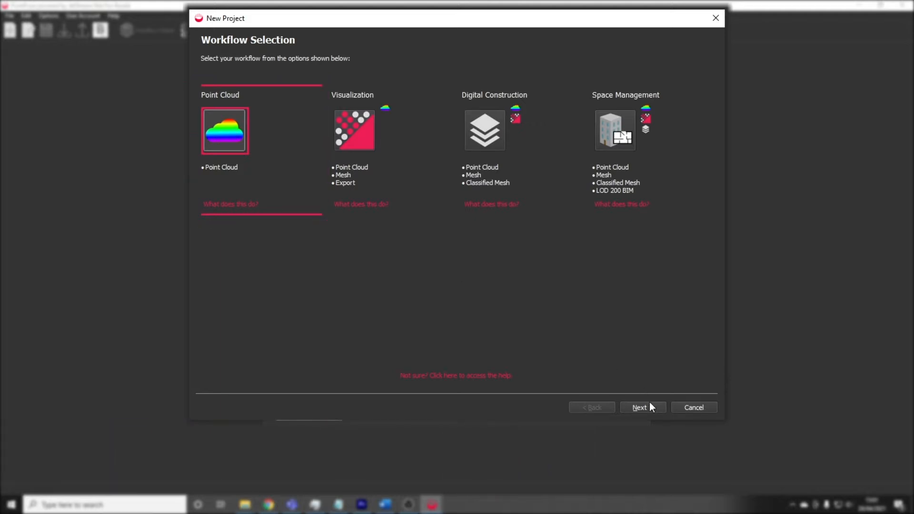
{"action": "left_click", "coordinate": [642, 408]}
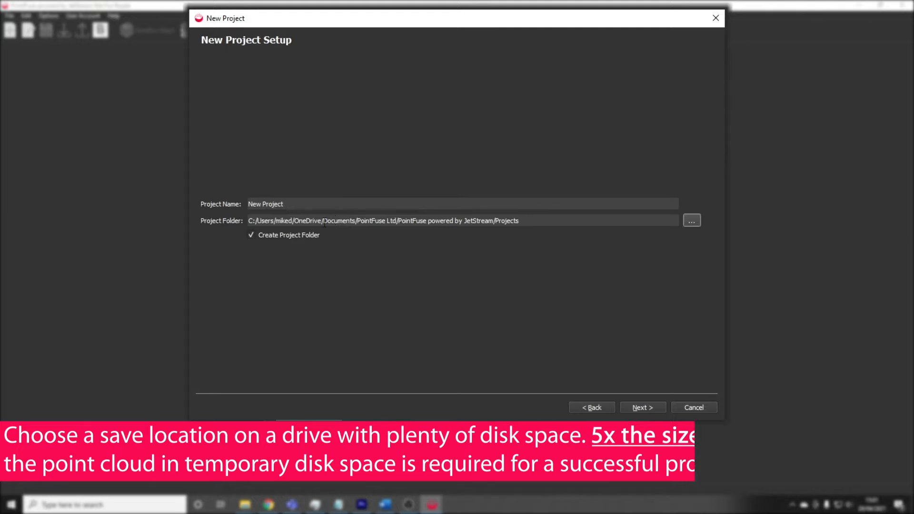
{"action": "left_click", "coordinate": [641, 407]}
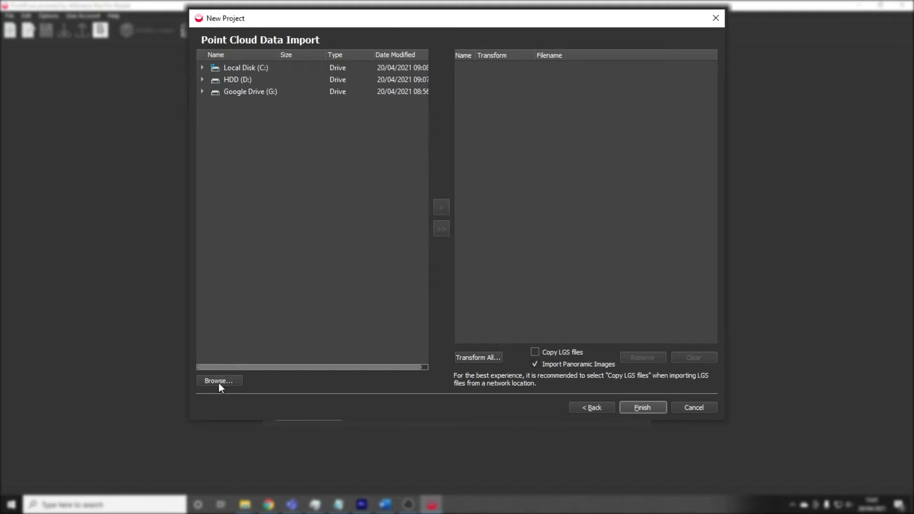
Browse to HexFed - Office 1.lgs and add it to the import list
{"action": "left_click", "coordinate": [219, 380]}
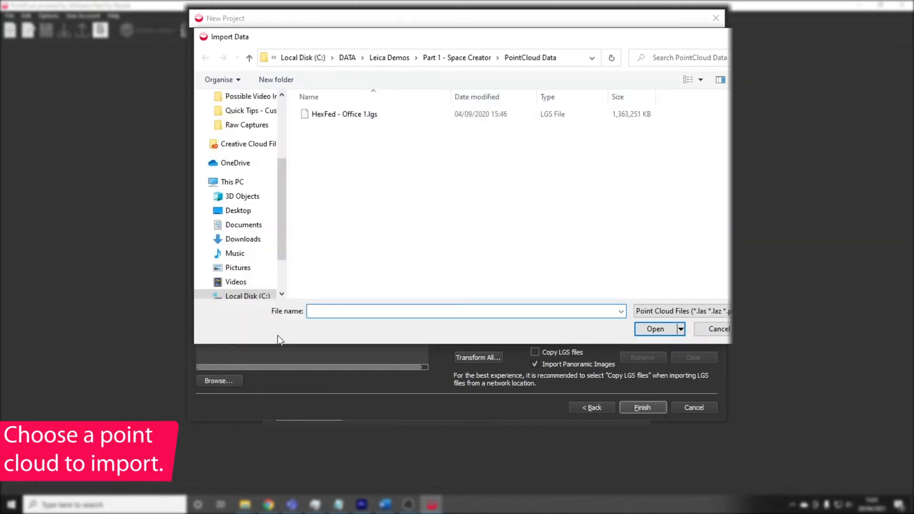
{"action": "left_click", "coordinate": [344, 115]}
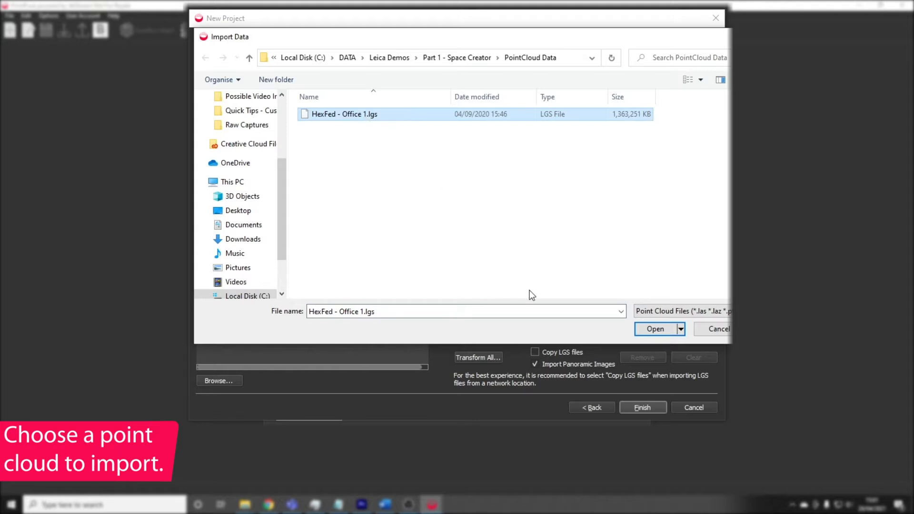
{"action": "left_click", "coordinate": [655, 329]}
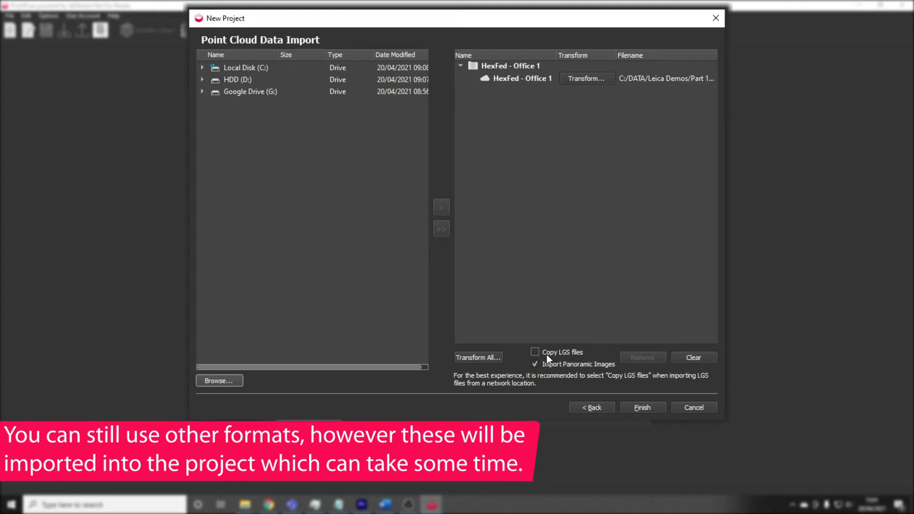
{"action": "mouse_move", "coordinate": [548, 357]}
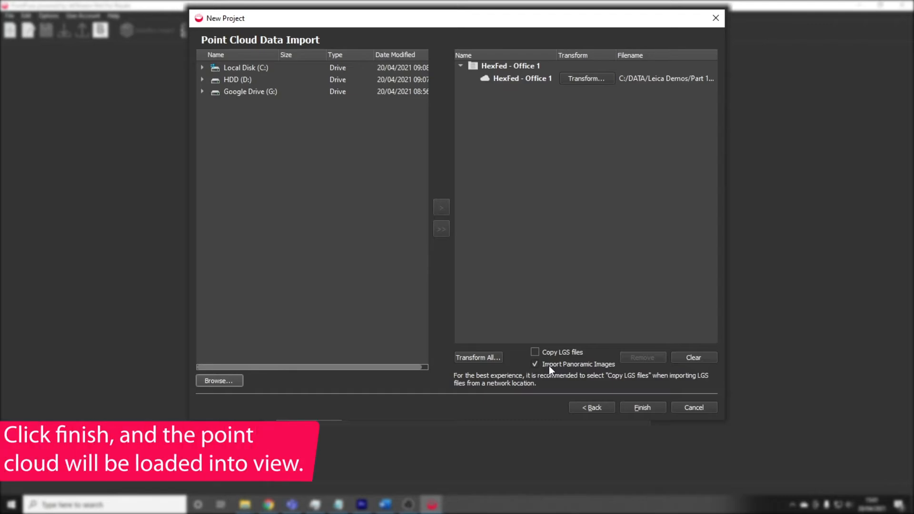
Finish the wizard with Import Panoramic Images on, loading the point cloud into the 3D view
{"action": "left_click", "coordinate": [643, 407]}
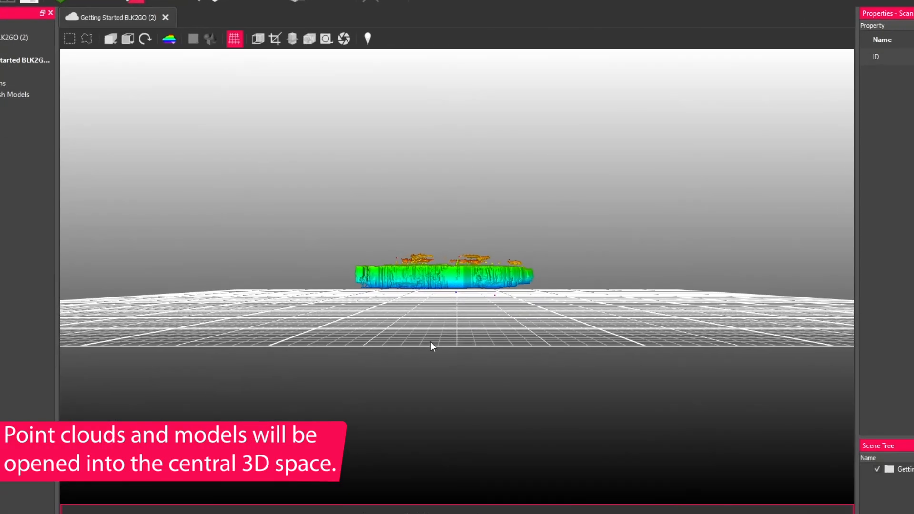
{"action": "mouse_move", "coordinate": [400, 307]}
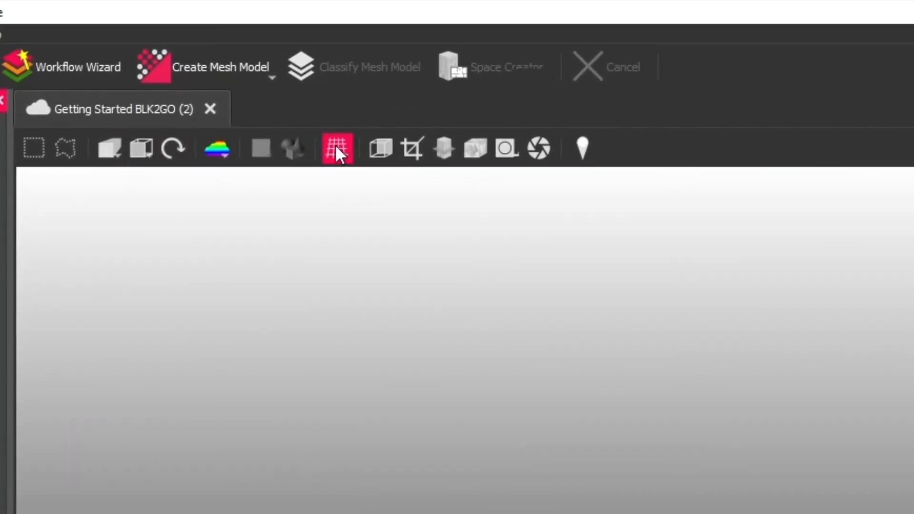
{"action": "mouse_move", "coordinate": [413, 150]}
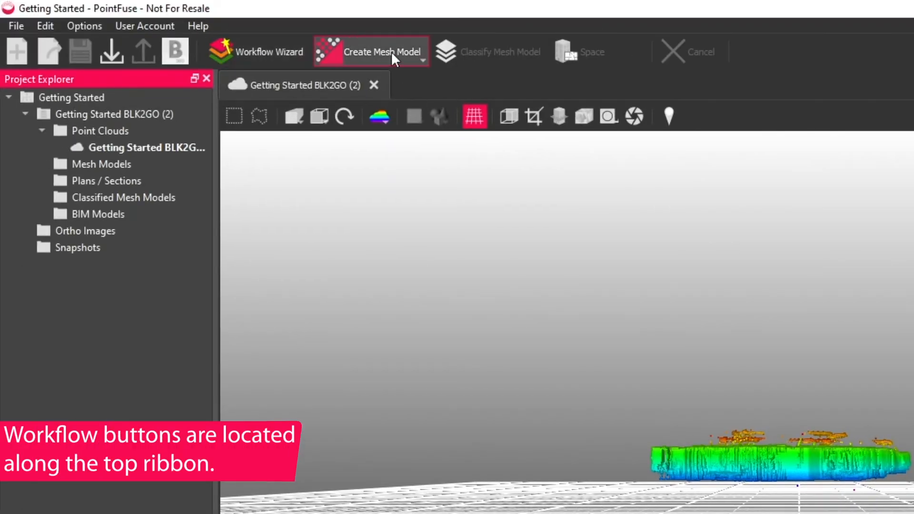
{"action": "mouse_move", "coordinate": [613, 57]}
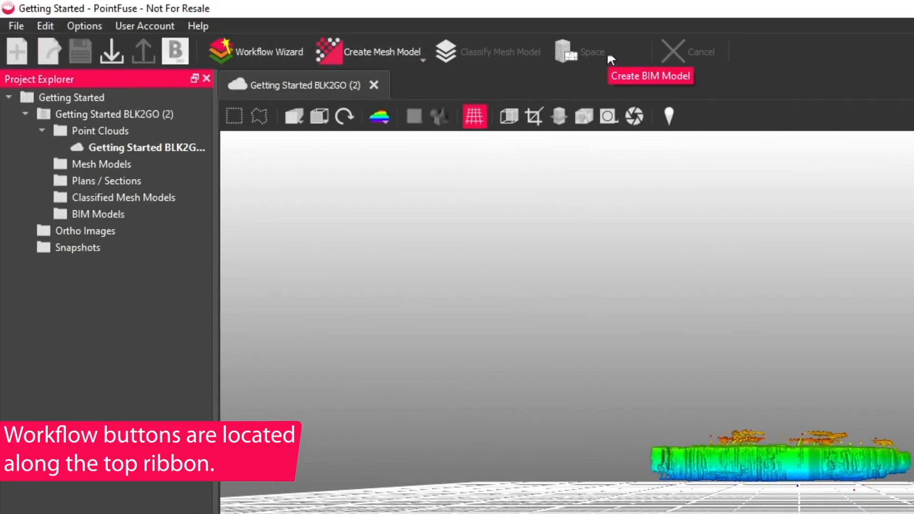
{"action": "mouse_move", "coordinate": [496, 57]}
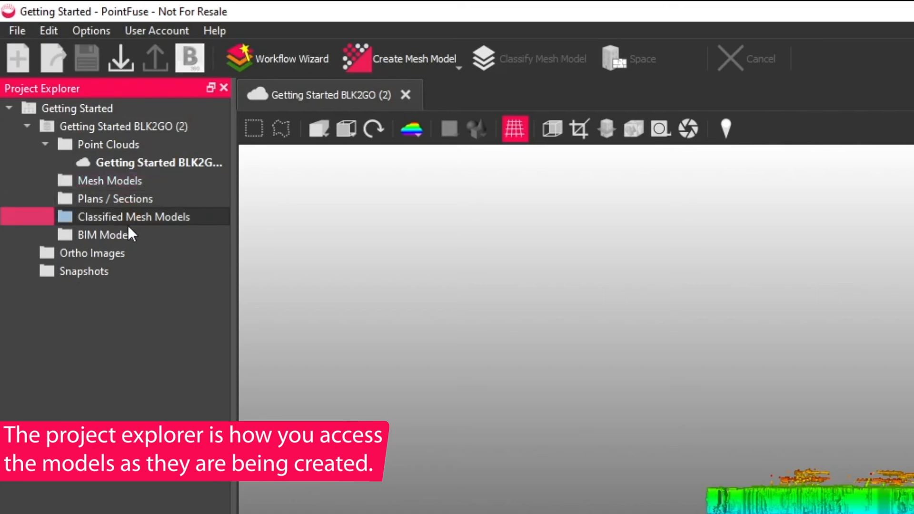
{"action": "left_click", "coordinate": [105, 234]}
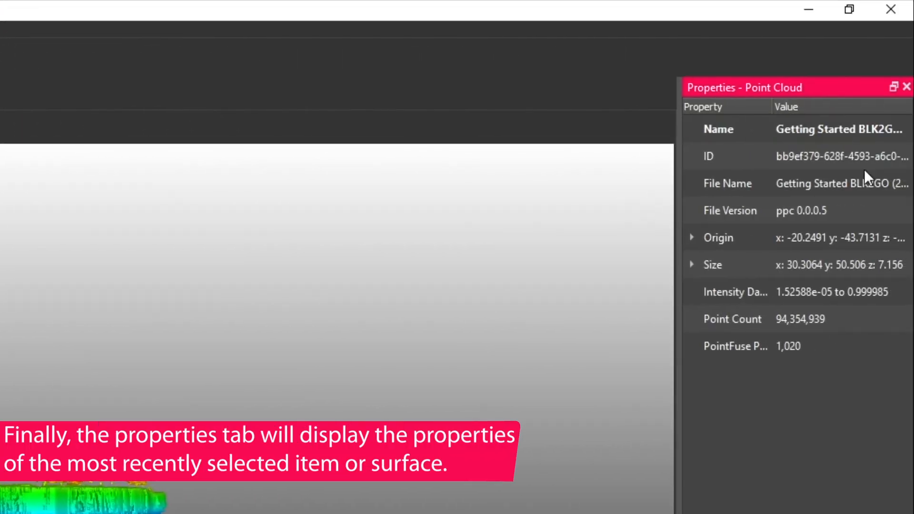
{"action": "mouse_move", "coordinate": [731, 300]}
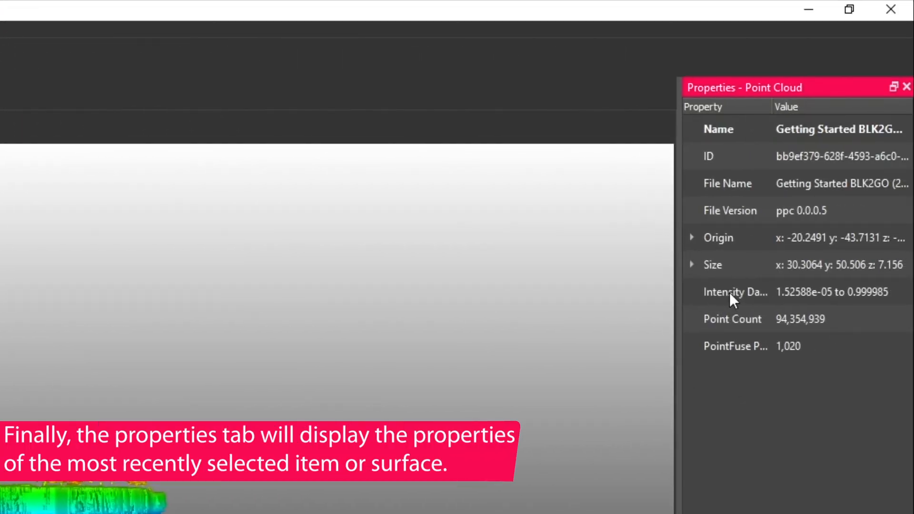